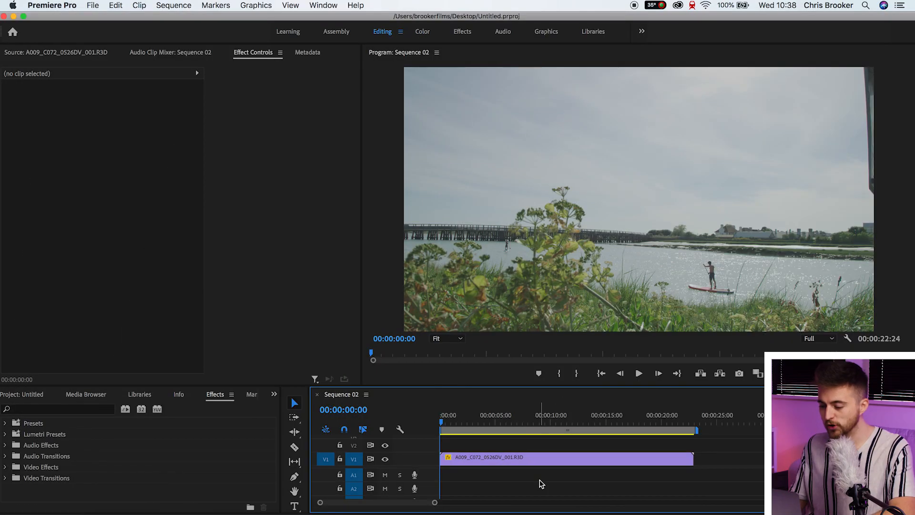
- Move the playhead to a frame around 00:00:08:08 in the paddleboarding clip
click(638, 372)
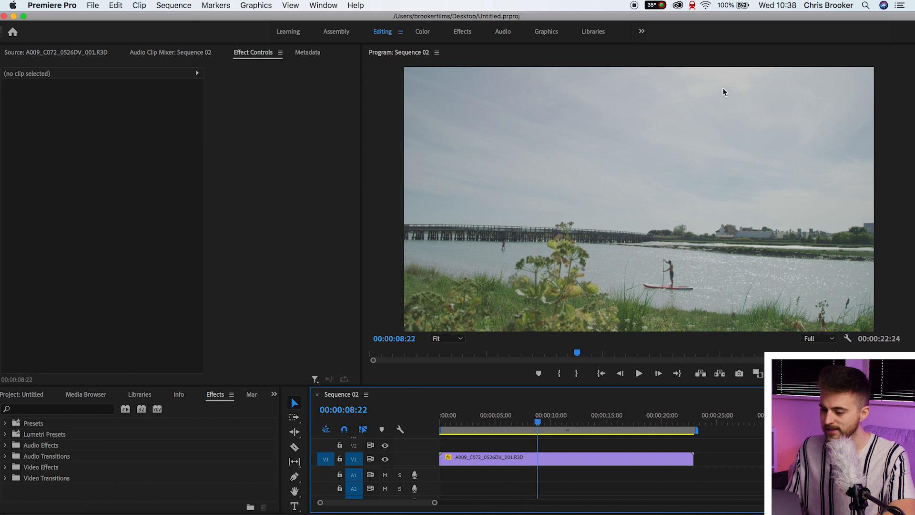
click(638, 373)
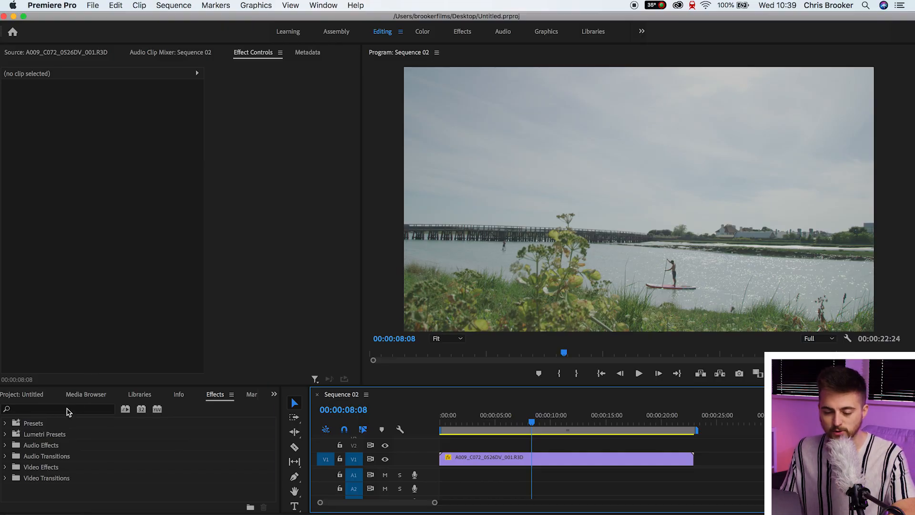
- Find Lumetri Color by searching 'lumetr' and apply it to the clip
text(lumetr)
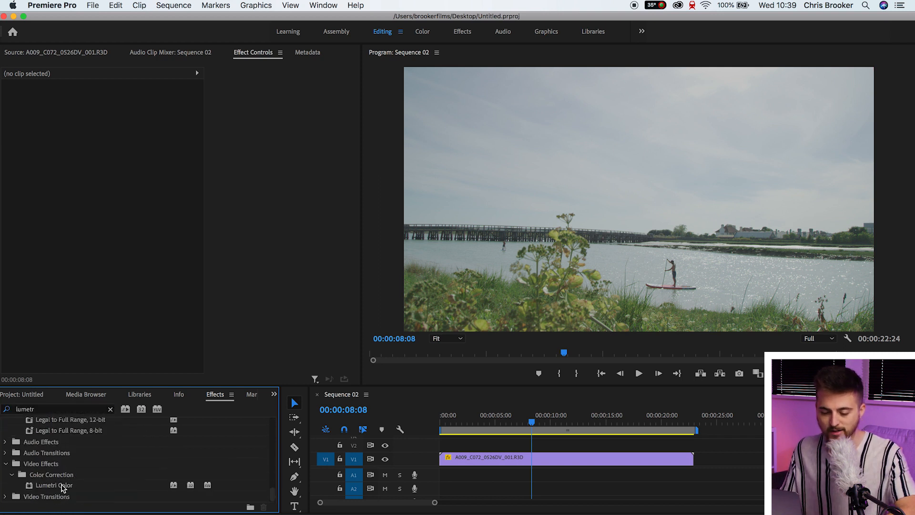
click(54, 485)
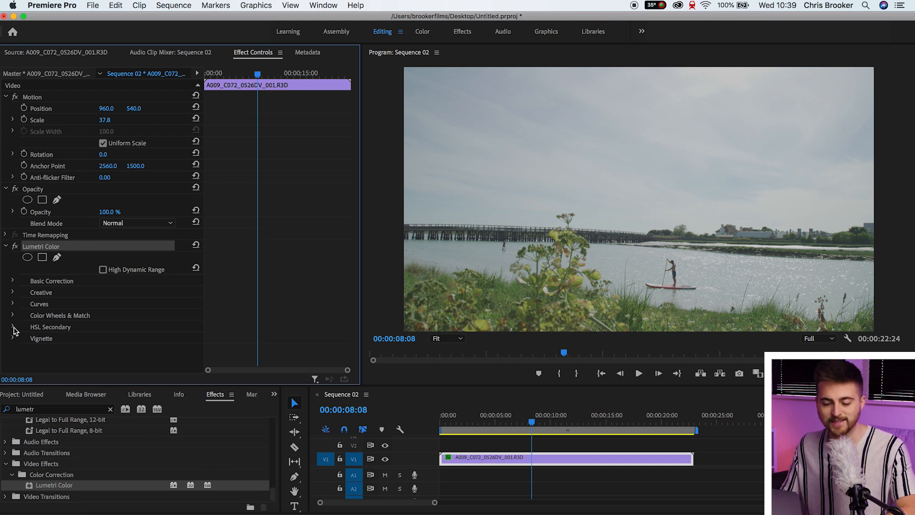
- Key the green foliage in HSL Secondary with Show Mask on, shifting the hue range toward yellow-greens
click(12, 327)
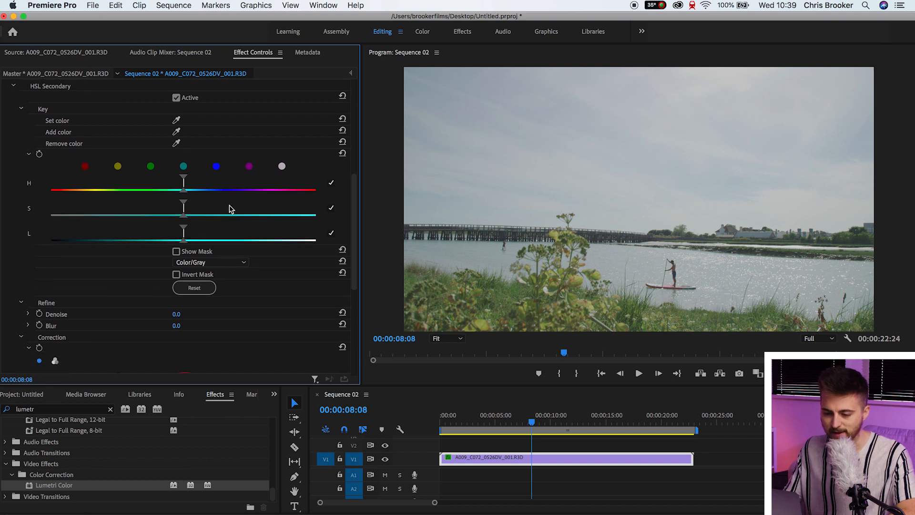
mouse_move(128, 162)
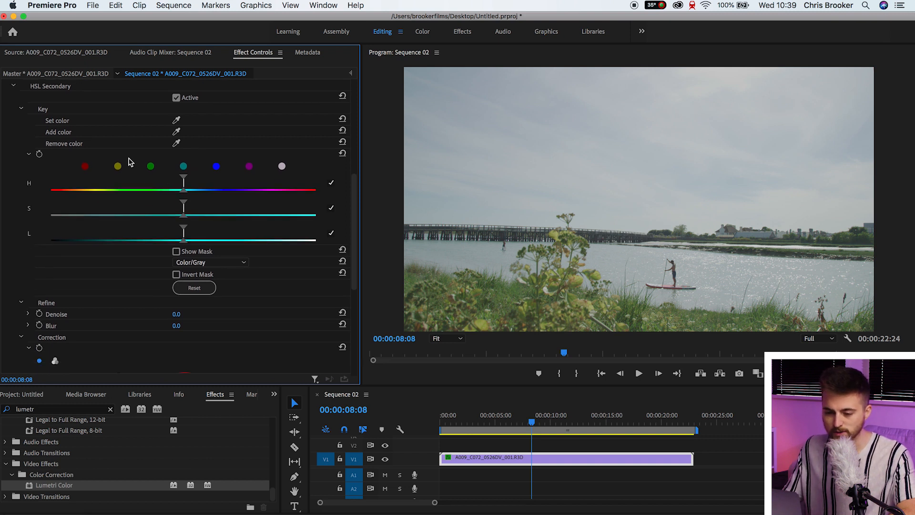
mouse_move(552, 292)
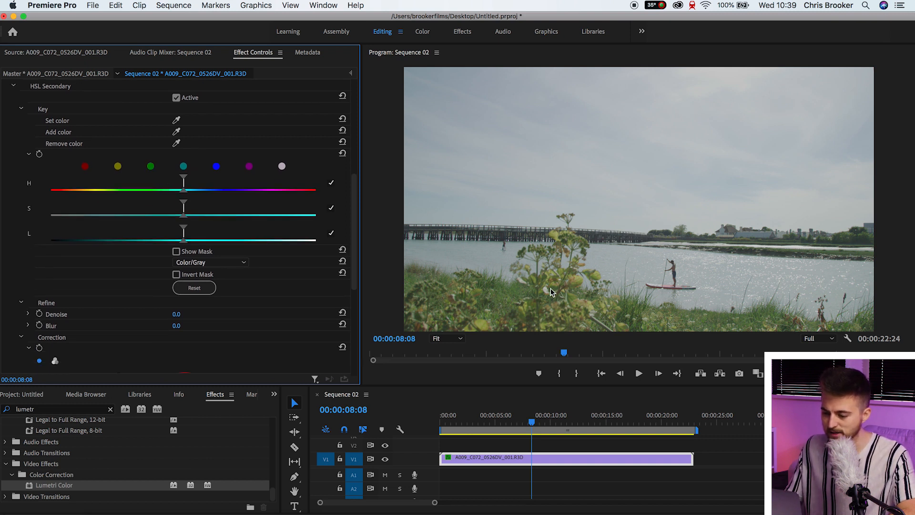
click(150, 165)
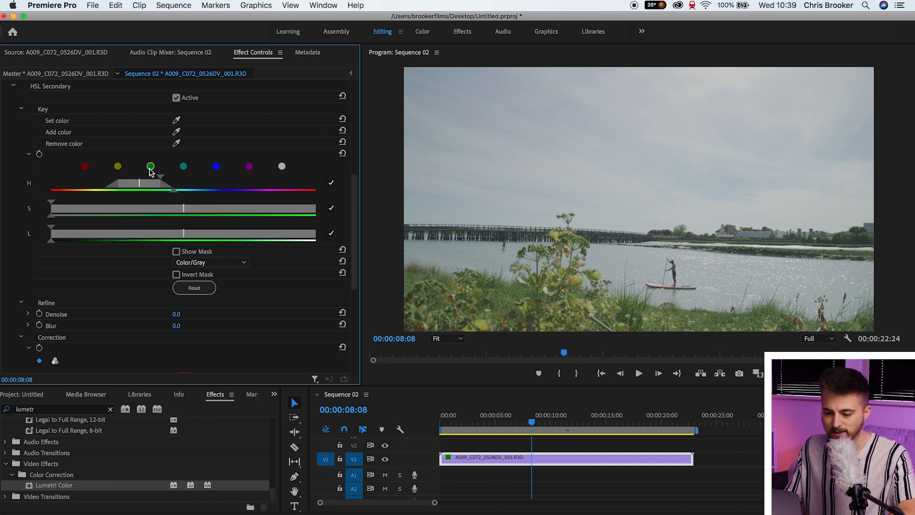
click(176, 250)
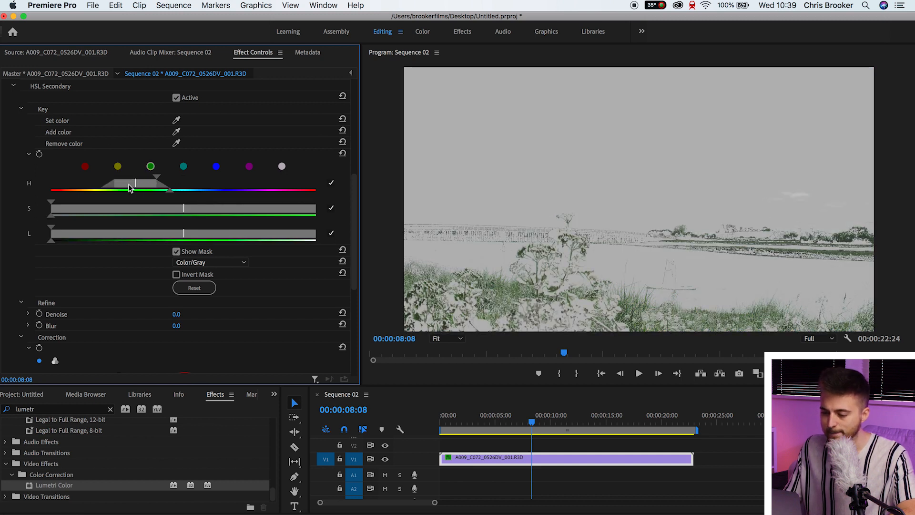
drag(129, 187, 115, 187)
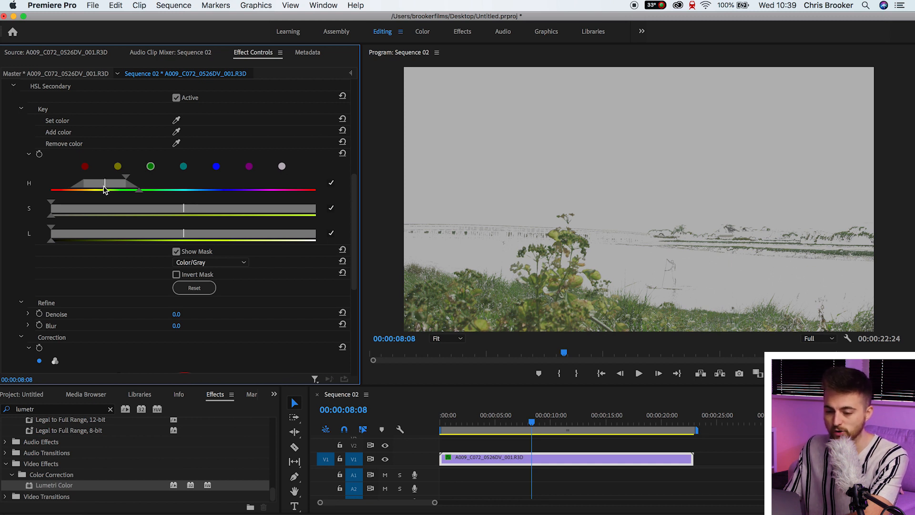
click(175, 251)
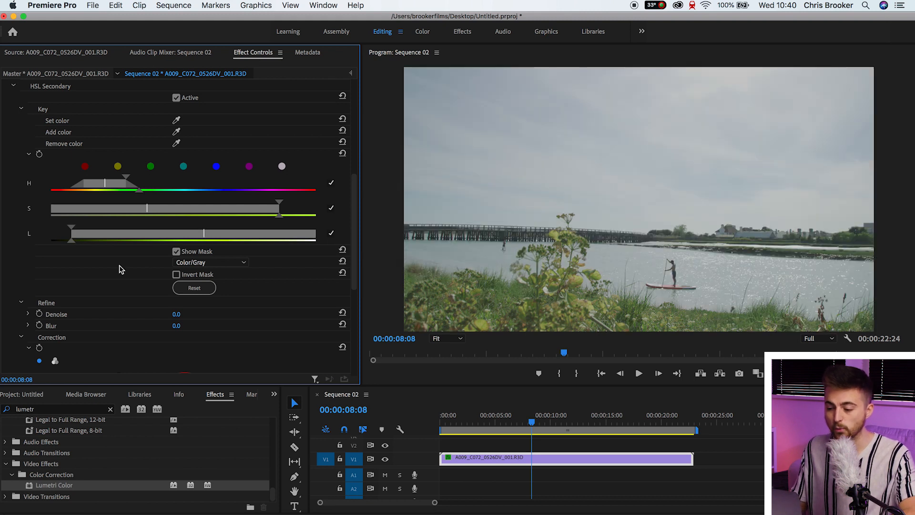
- Tint the keyed plants orange on the HSL Secondary correction wheel and warm Temperature to 61
scroll(down, 3)
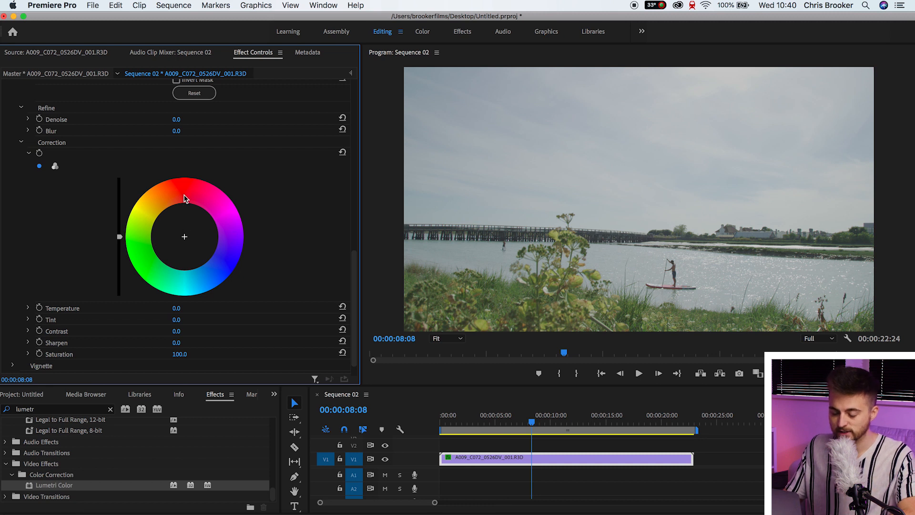
drag(184, 198, 193, 202)
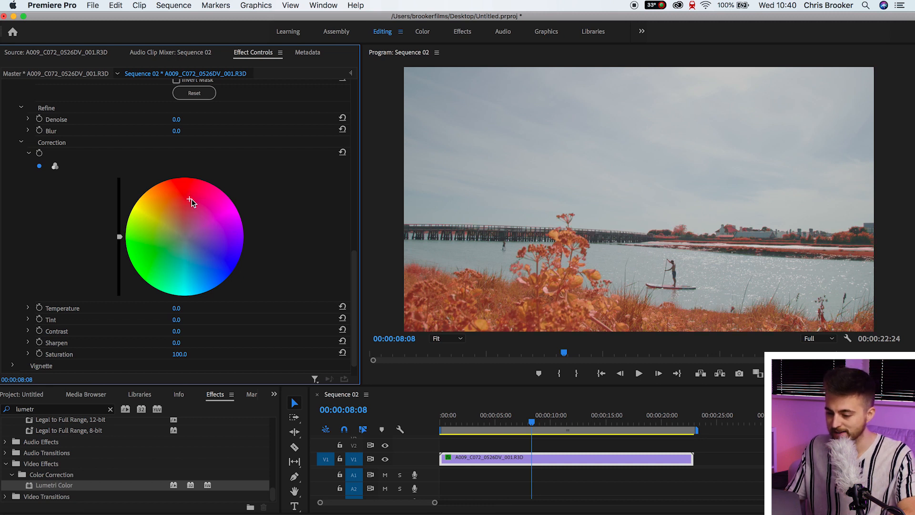
mouse_move(227, 245)
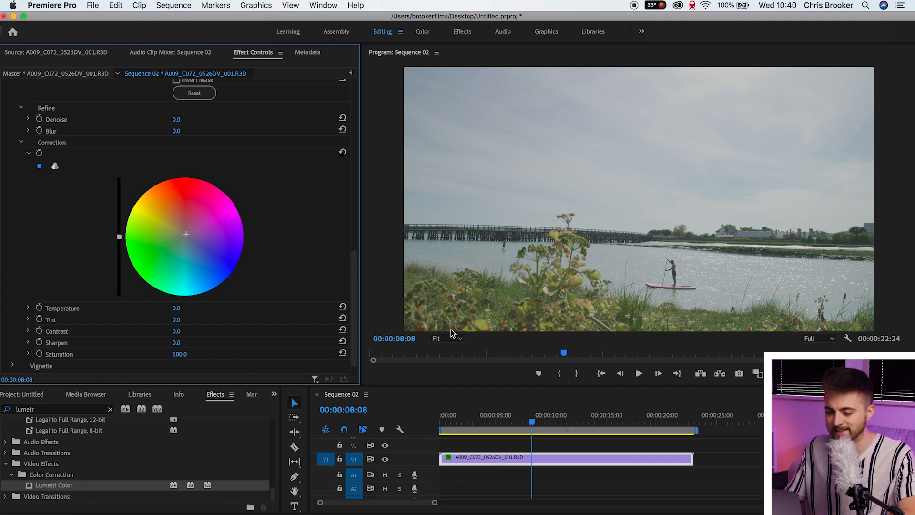
mouse_move(370, 271)
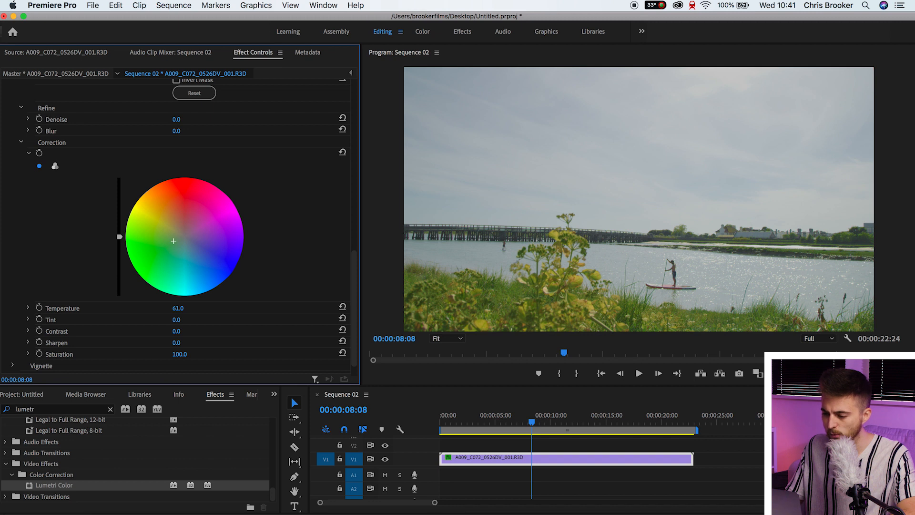
- Set the grass correction to Temperature 44, Tint -22 and Contrast 61
drag(179, 308, 169, 308)
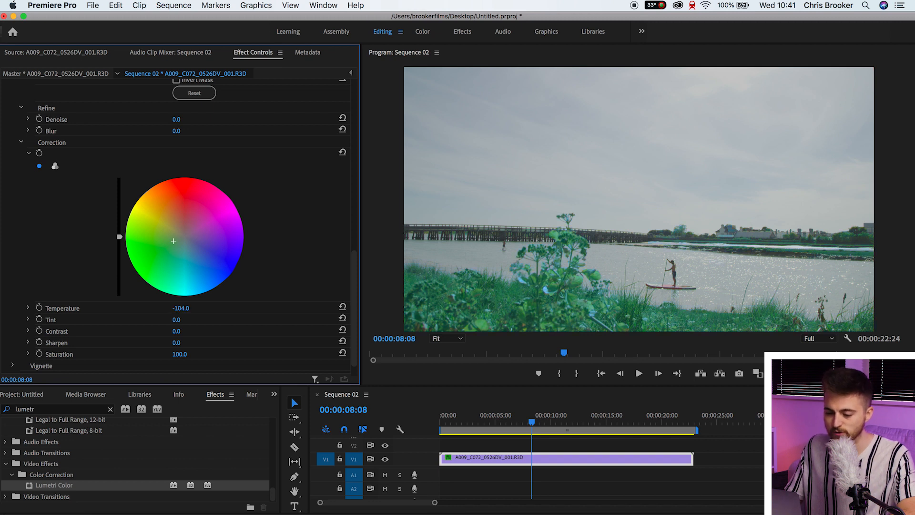
drag(181, 307, 181, 308)
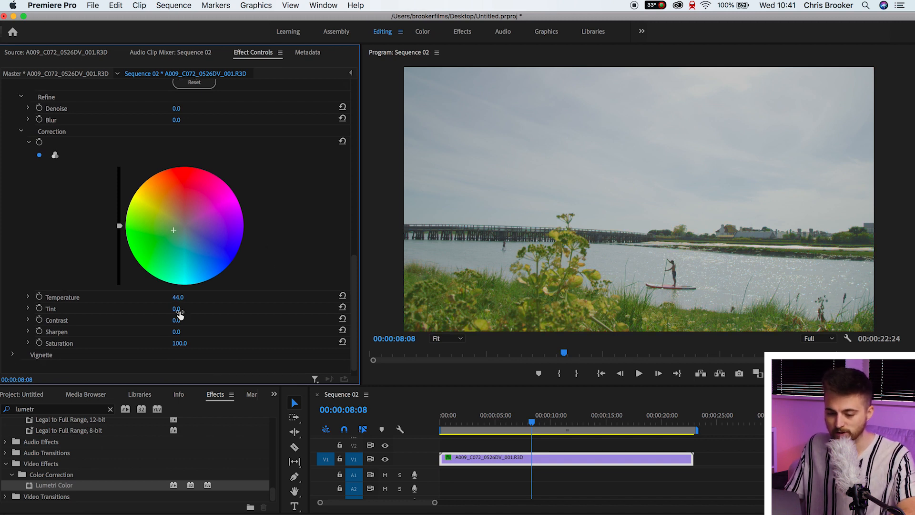
drag(178, 307, 177, 308)
text(60)
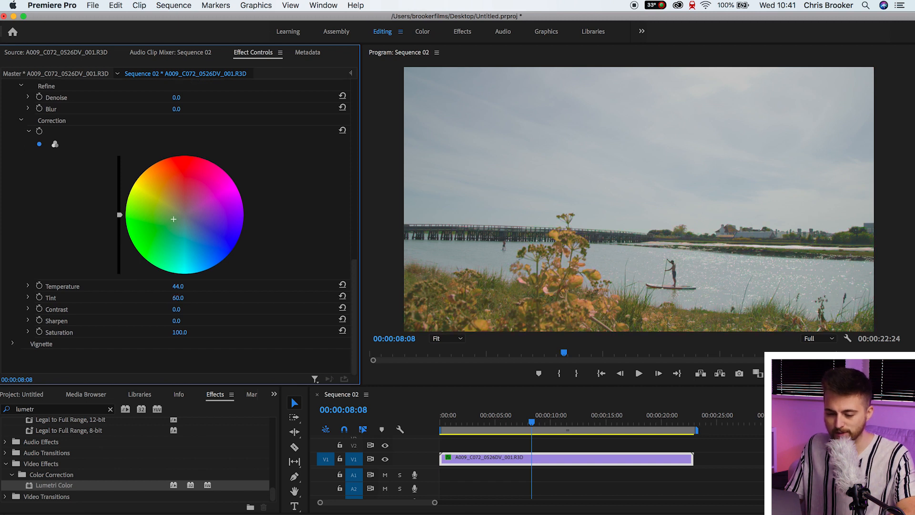
drag(179, 297, 123, 297)
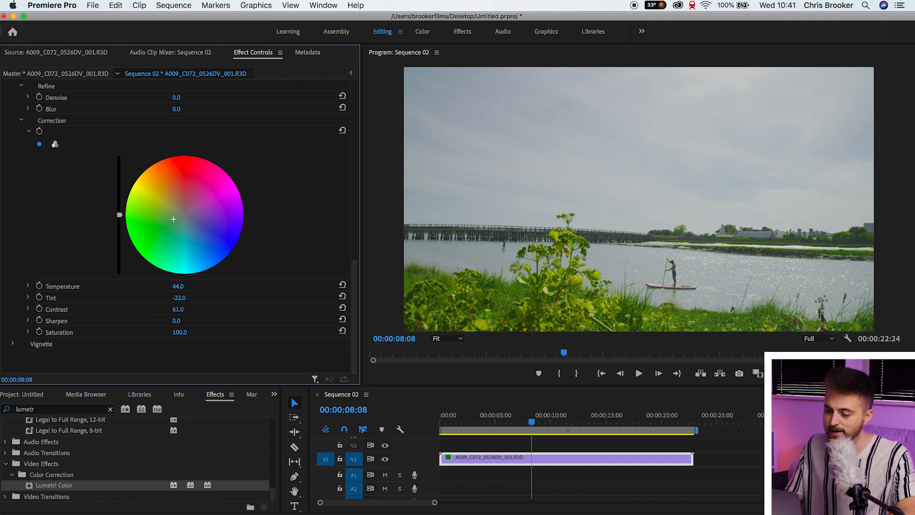
drag(181, 308, 170, 308)
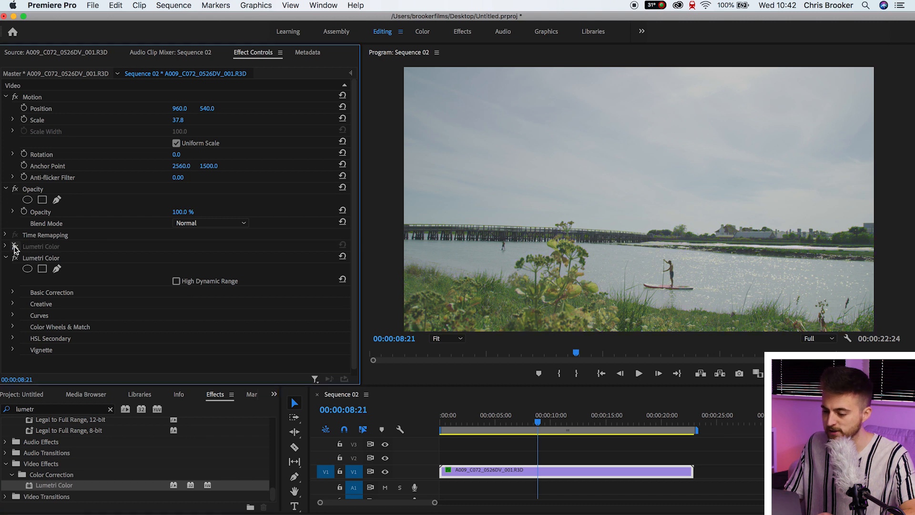
- Key the sky's blue tones in the second Lumetri's HSL Secondary, narrow the hue range, then turn off Show Mask
click(14, 246)
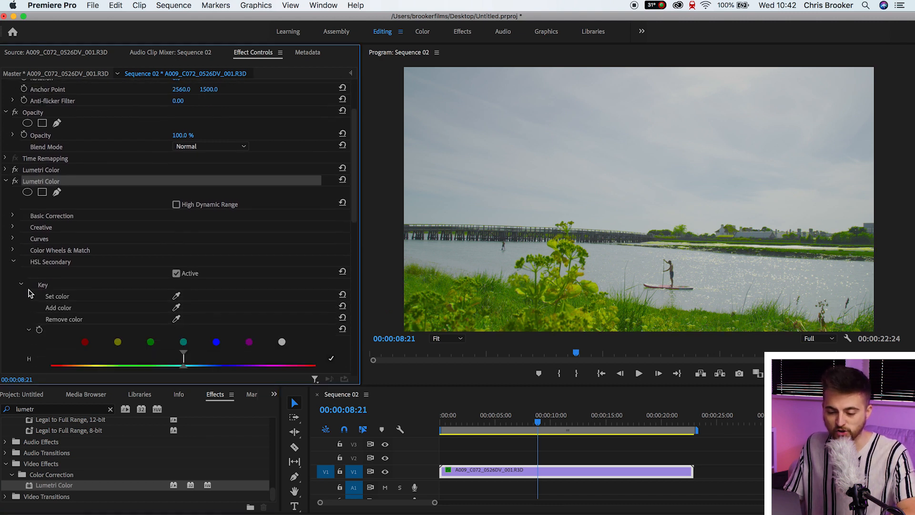
click(217, 168)
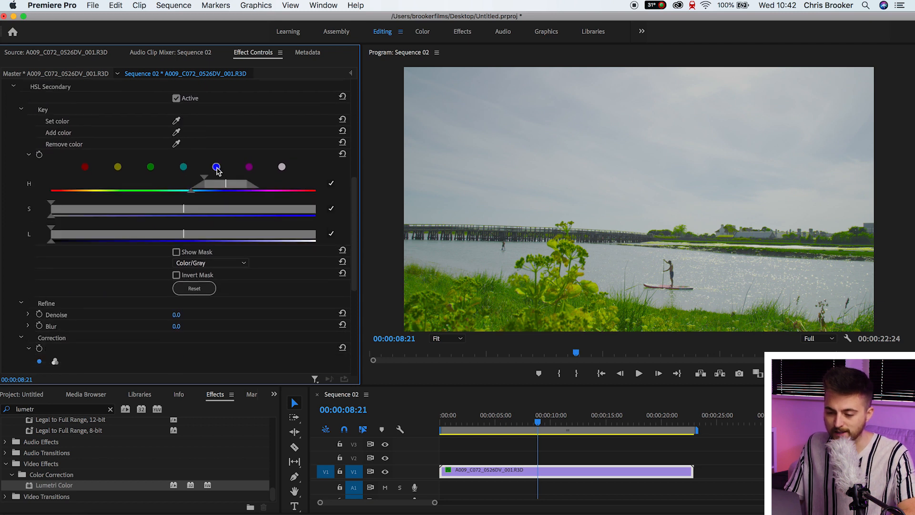
click(176, 252)
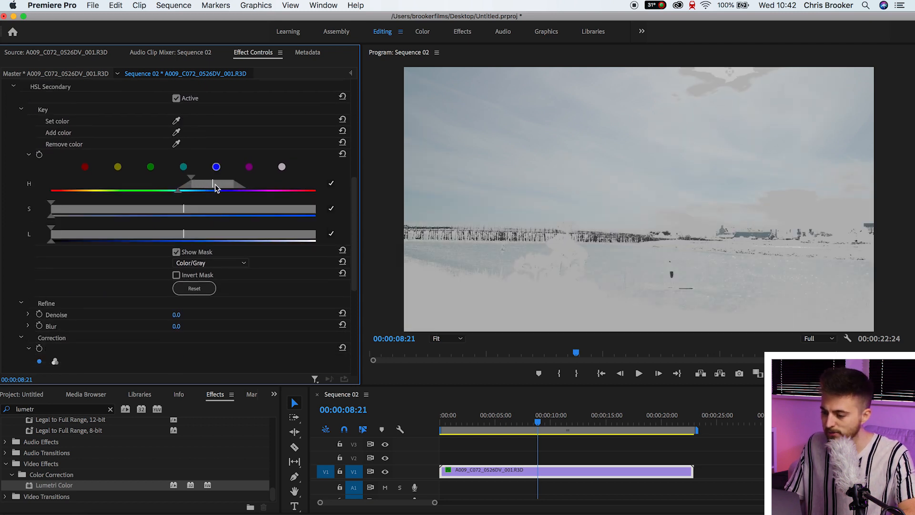
drag(216, 186, 245, 186)
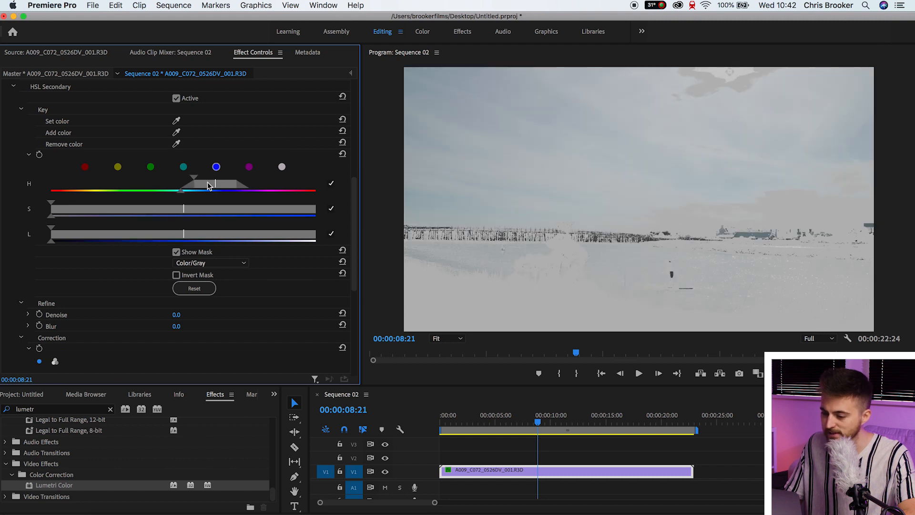
drag(216, 186, 201, 186)
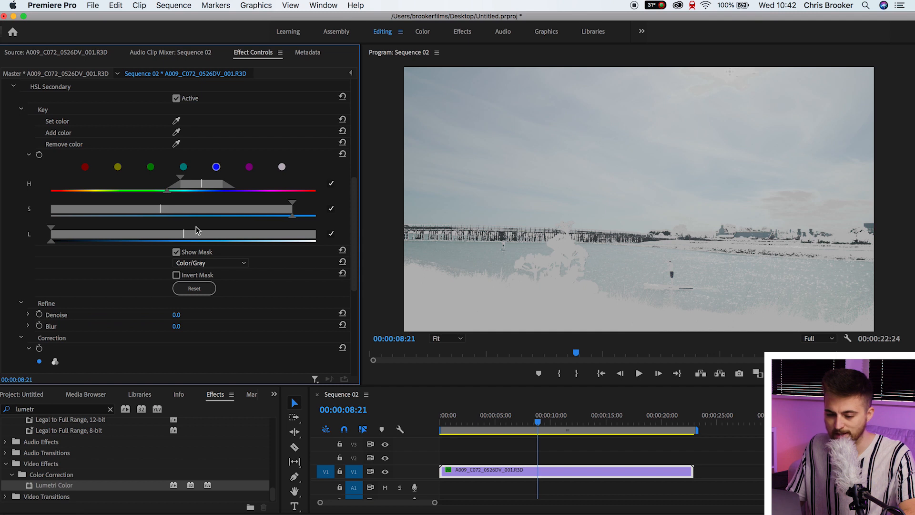
click(176, 251)
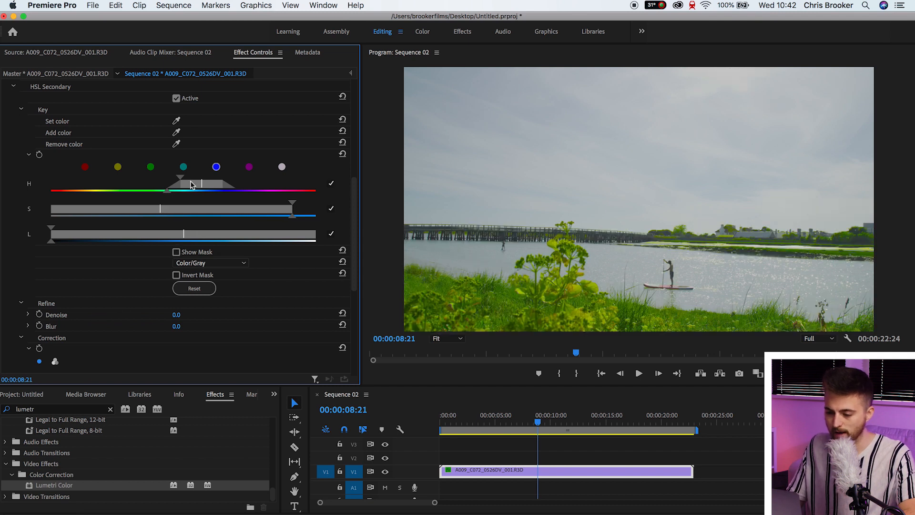
scroll(down, 3)
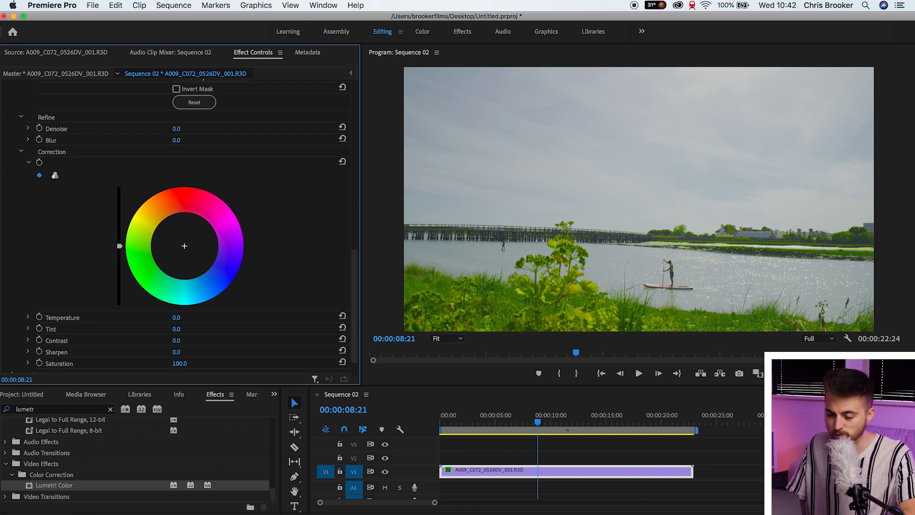
- Push the keyed sky toward magenta with Temperature 26, Tint 24, Contrast 13 and Saturation 114
drag(184, 245, 206, 236)
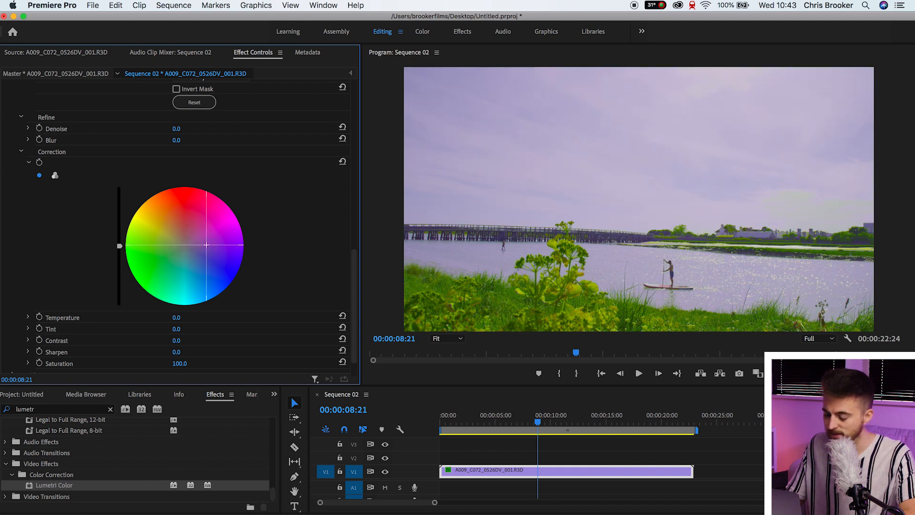
drag(206, 245, 206, 245)
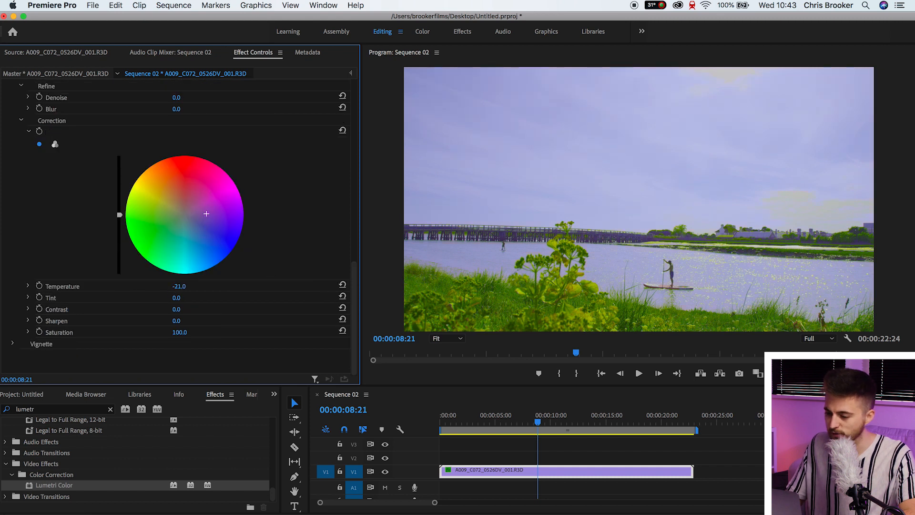
drag(179, 286, 193, 286)
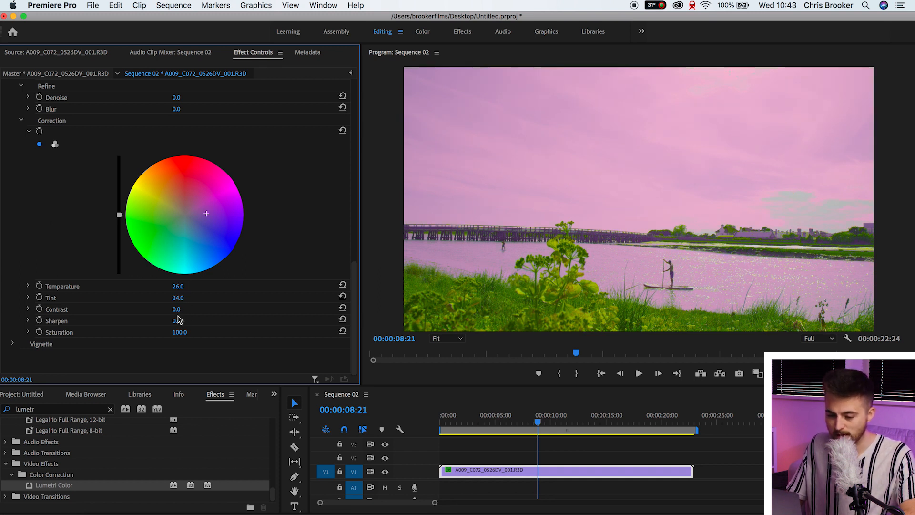
drag(177, 309, 184, 309)
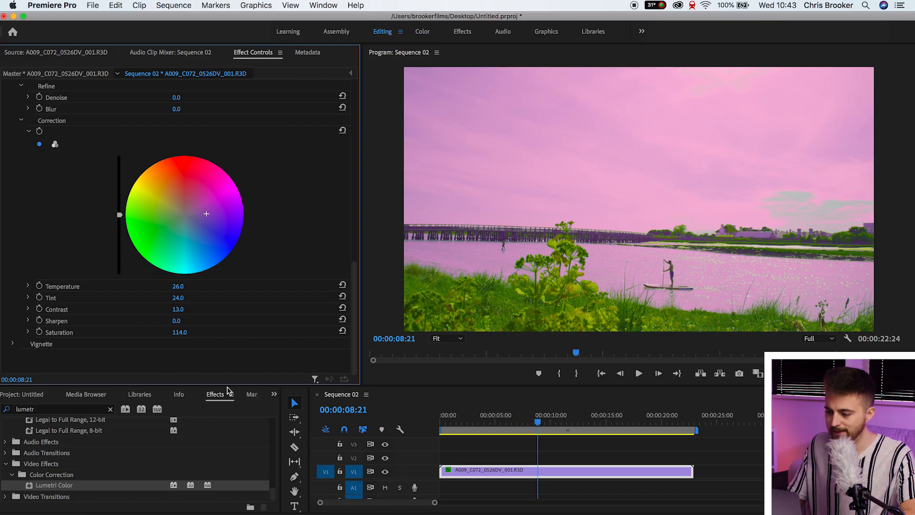
mouse_move(699, 285)
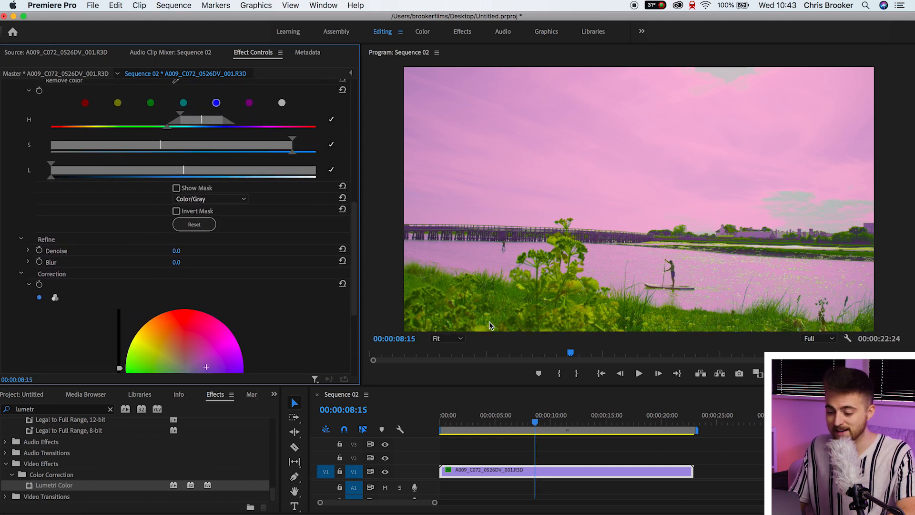
- Add a rectangle mask over the sky on the second Lumetri Color with Mask Feather 597, then deselect the clip
click(446, 338)
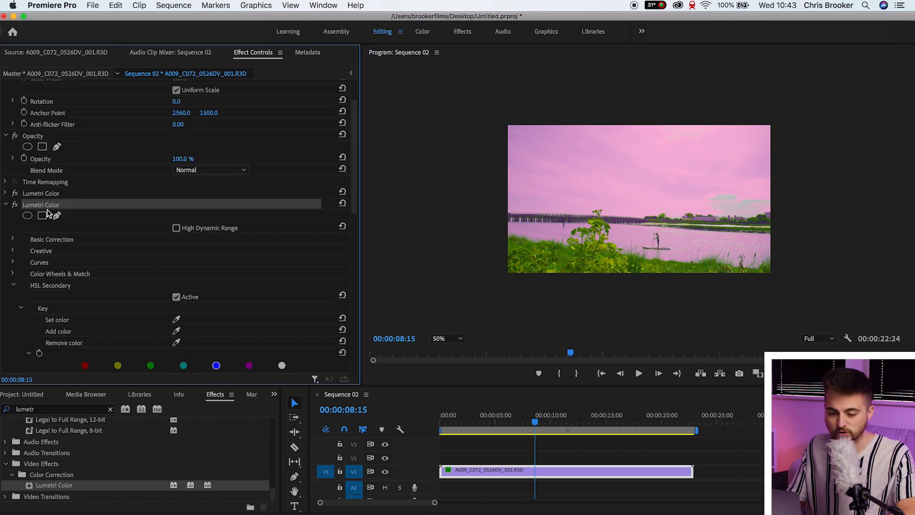
mouse_move(26, 215)
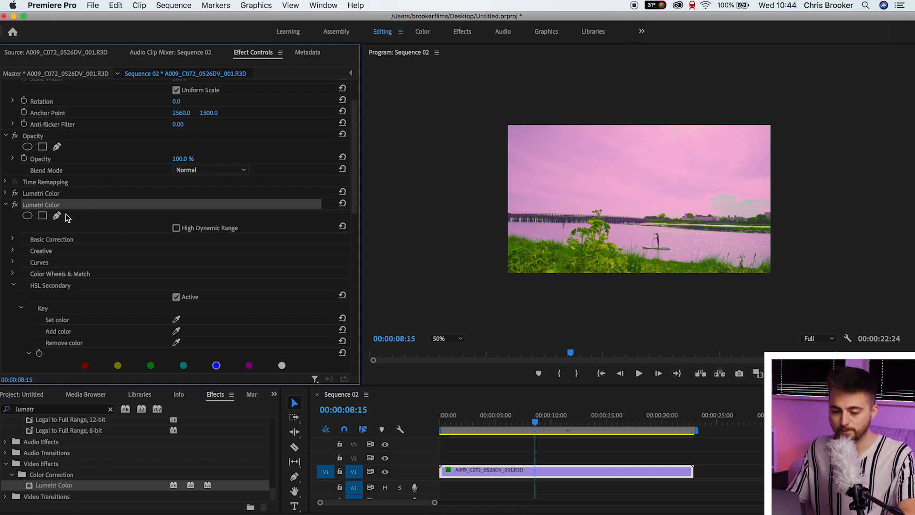
mouse_move(56, 215)
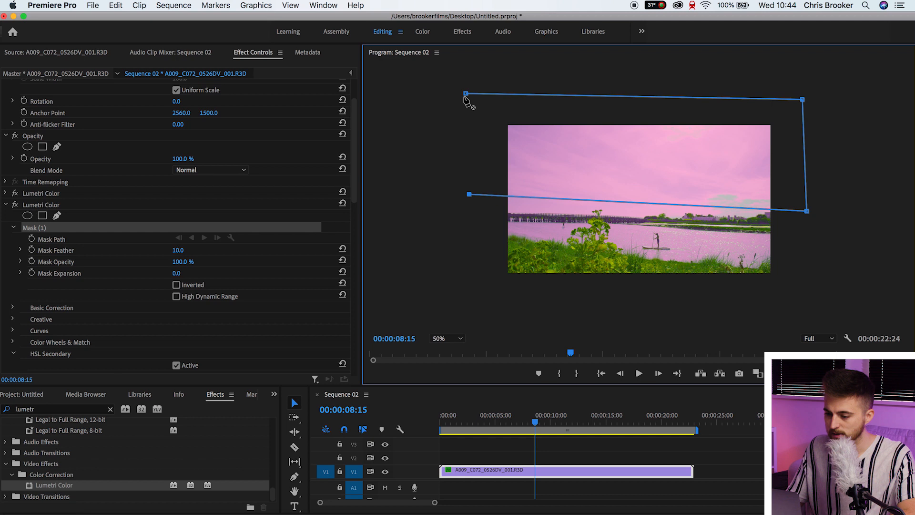
click(446, 338)
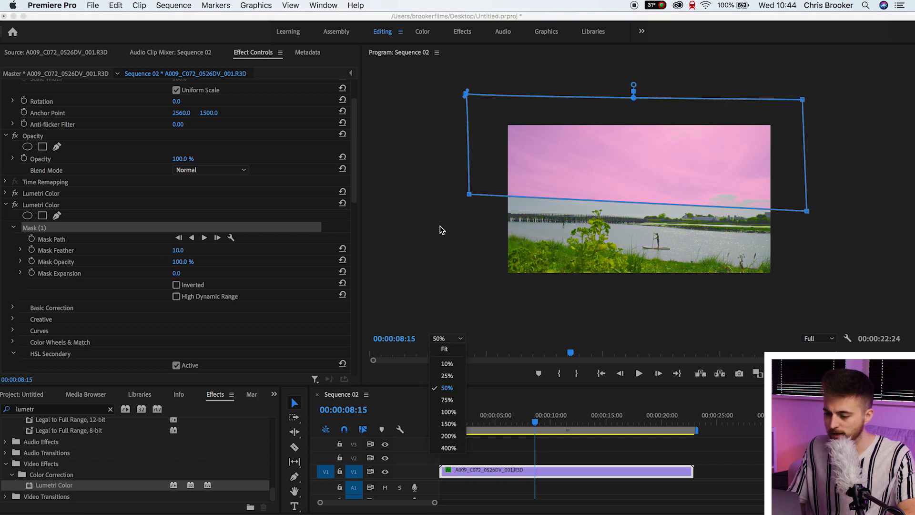
click(444, 349)
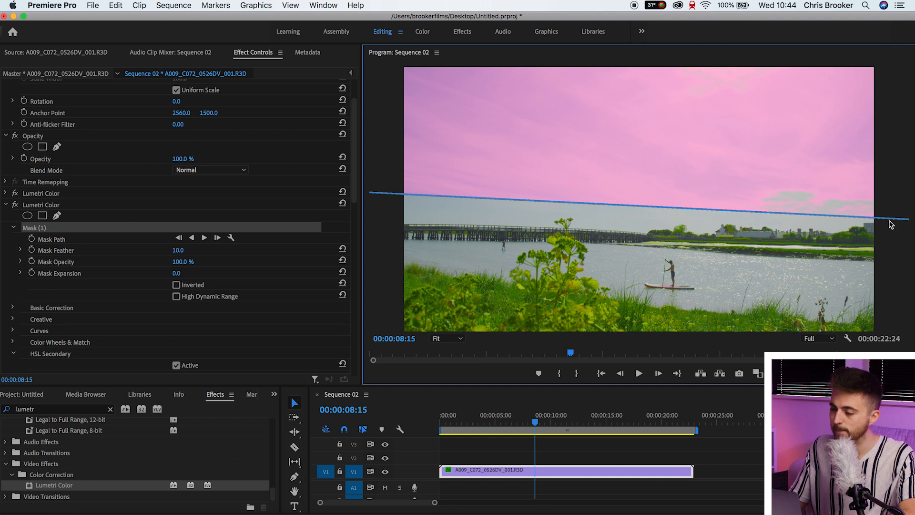
mouse_move(580, 201)
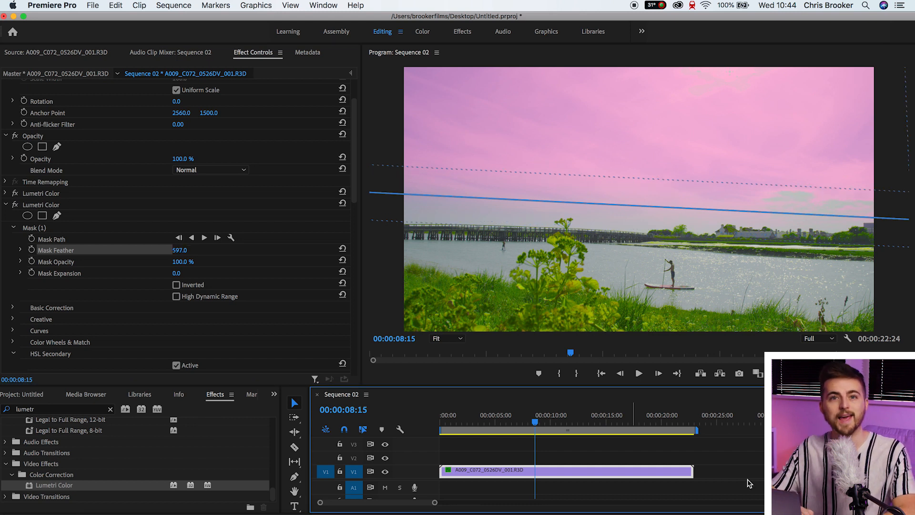
click(583, 484)
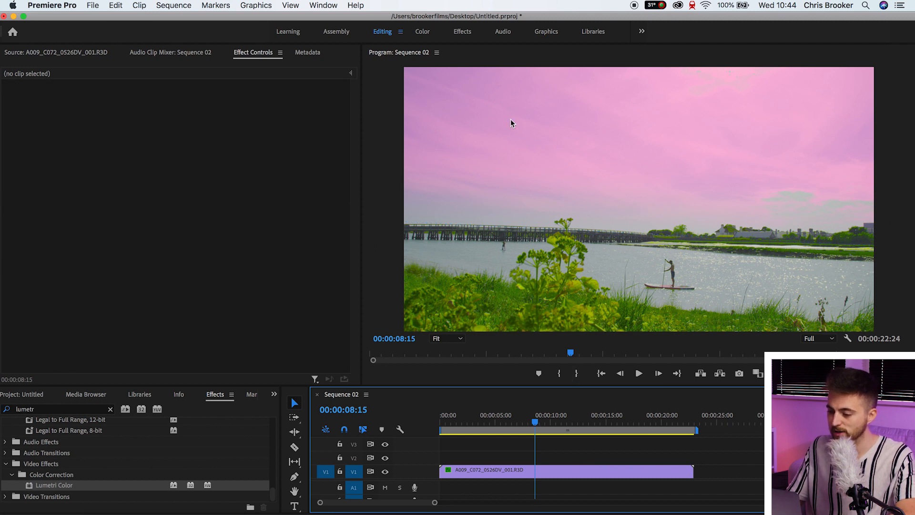
mouse_move(648, 126)
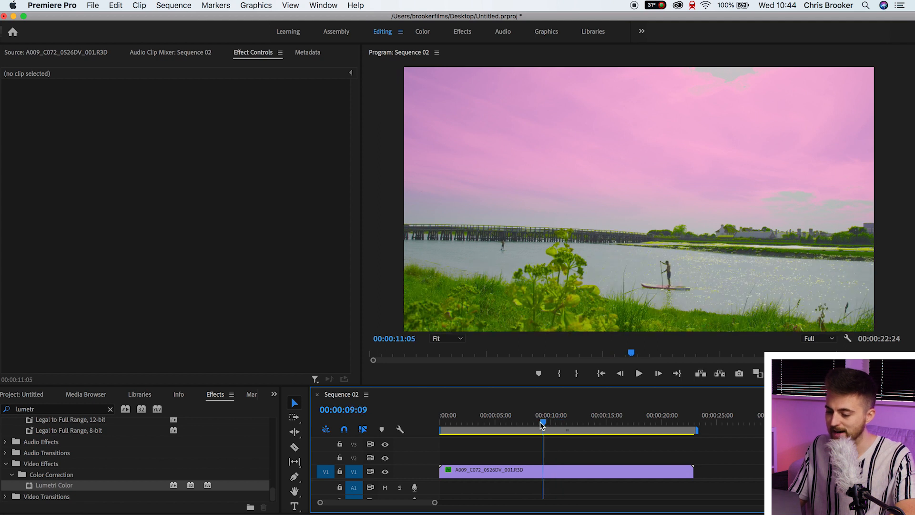
click(565, 469)
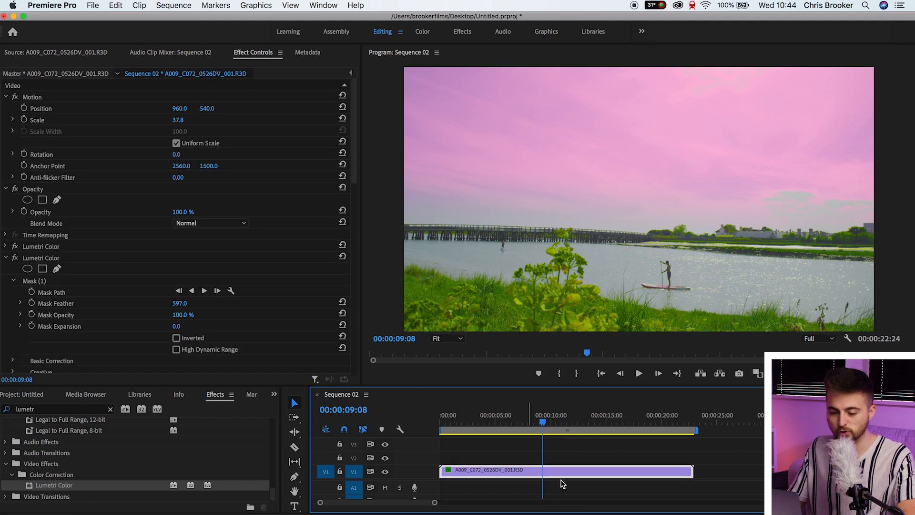
click(15, 246)
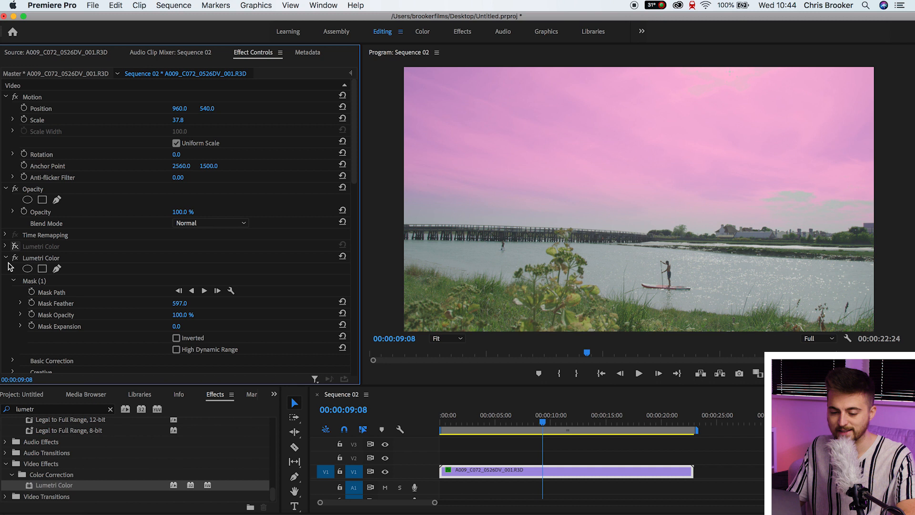
click(5, 257)
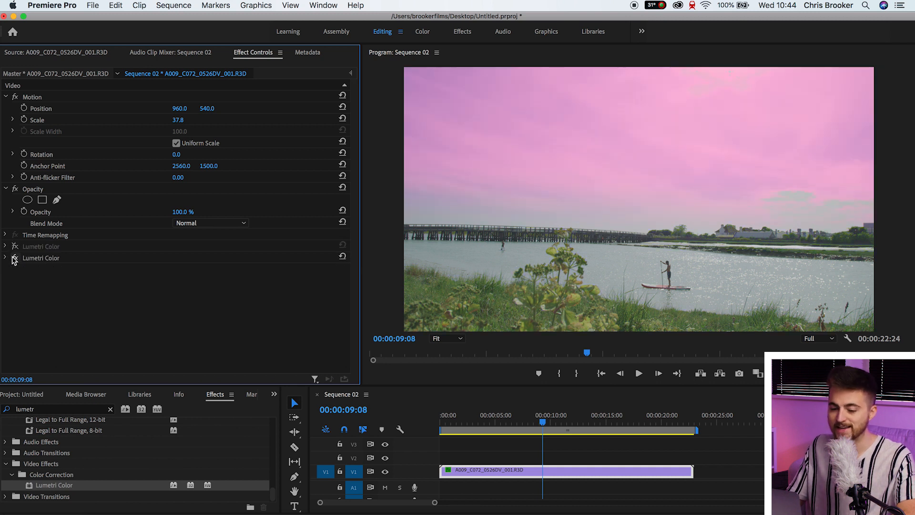
click(15, 258)
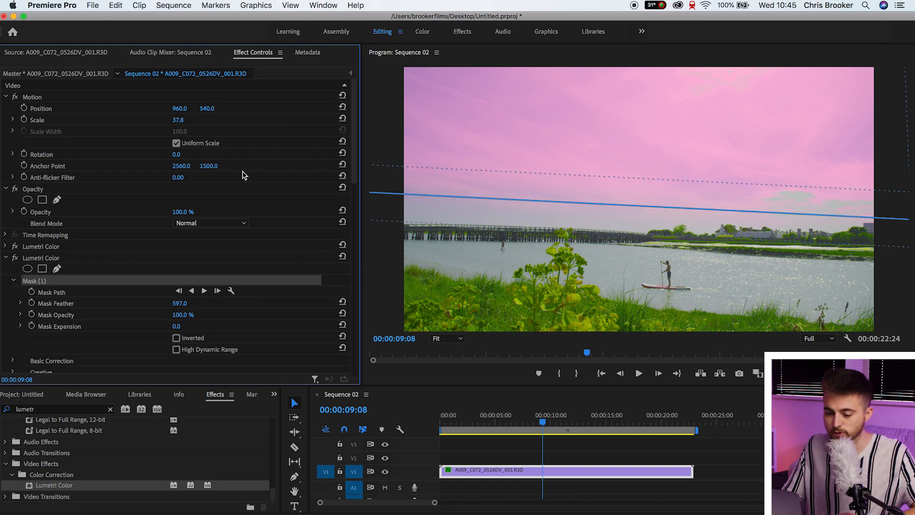
mouse_move(31, 292)
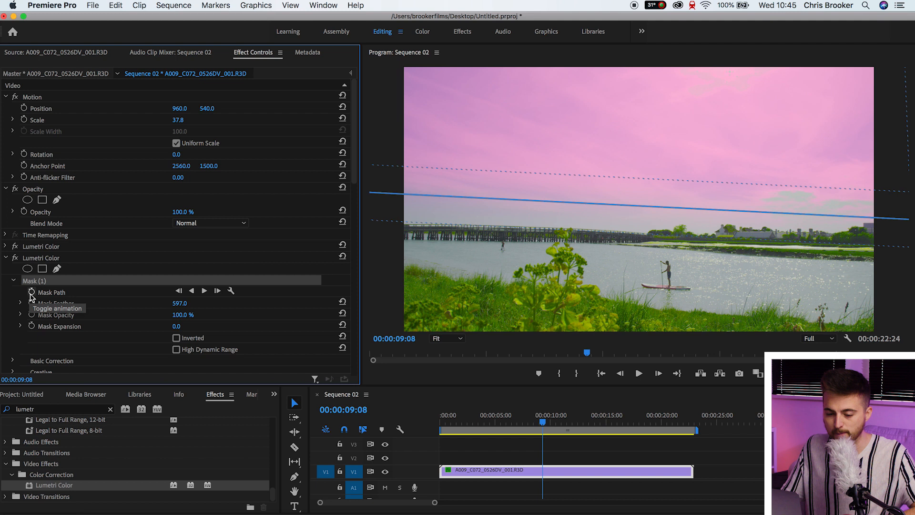